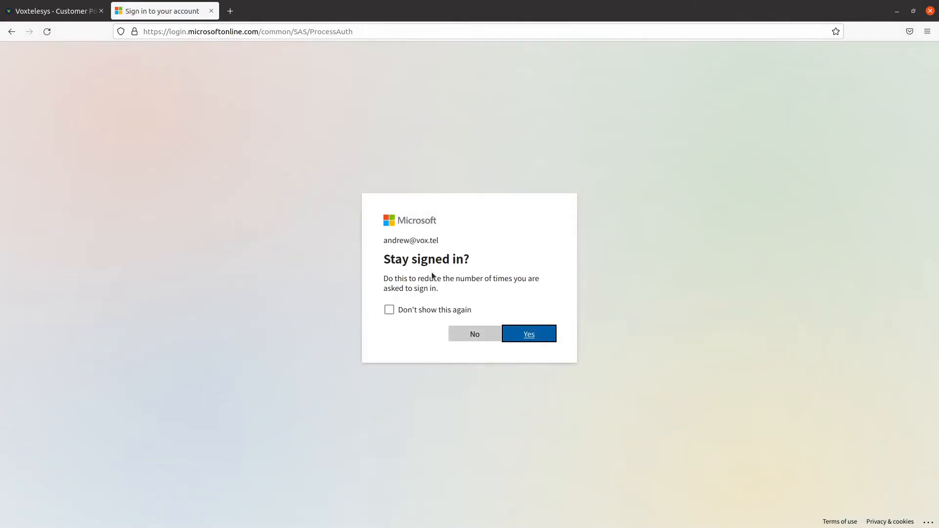
- Answer Yes to 'Stay signed in?' to finish signing in to the admin center
left_click(528, 334)
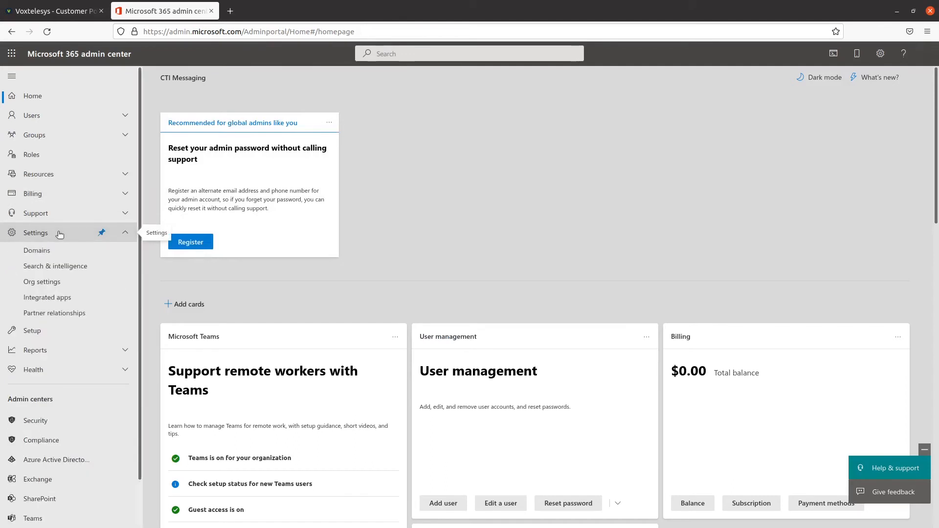